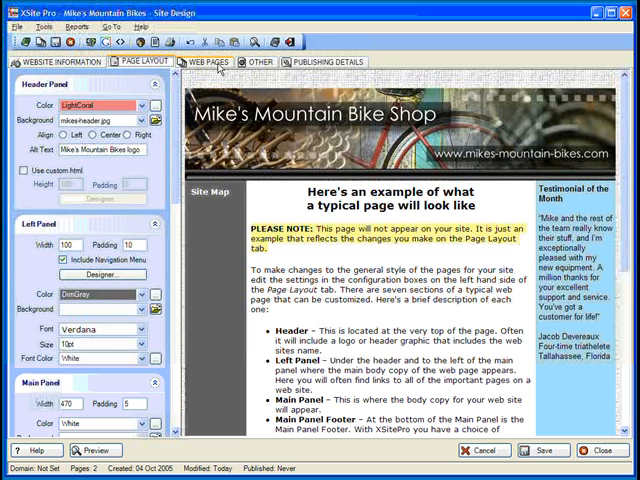
Show the Web Pages section listing the site's pages.
click(204, 62)
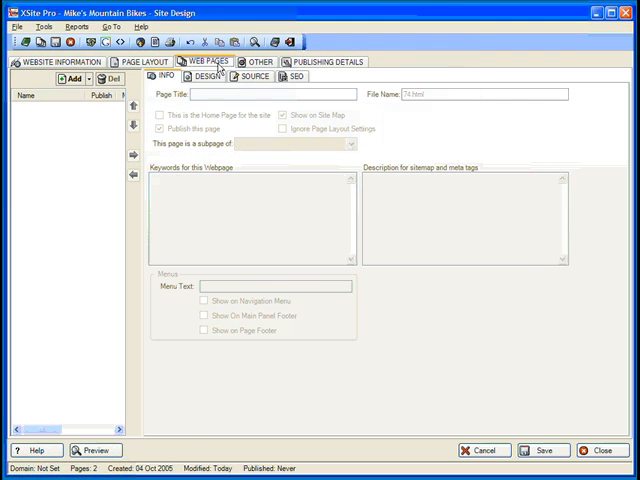
mouse_move(258, 280)
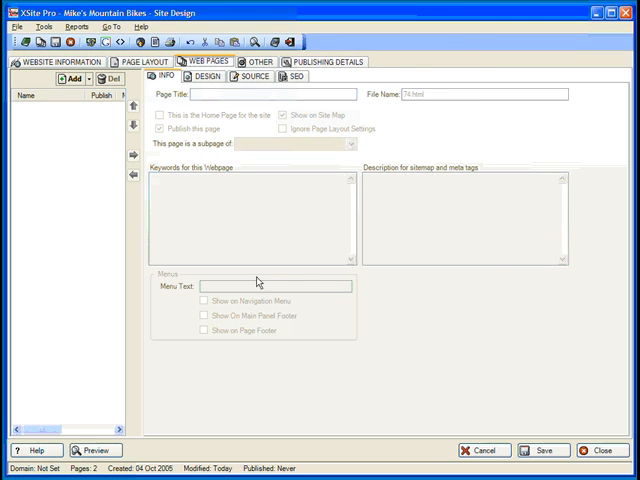
mouse_move(348, 264)
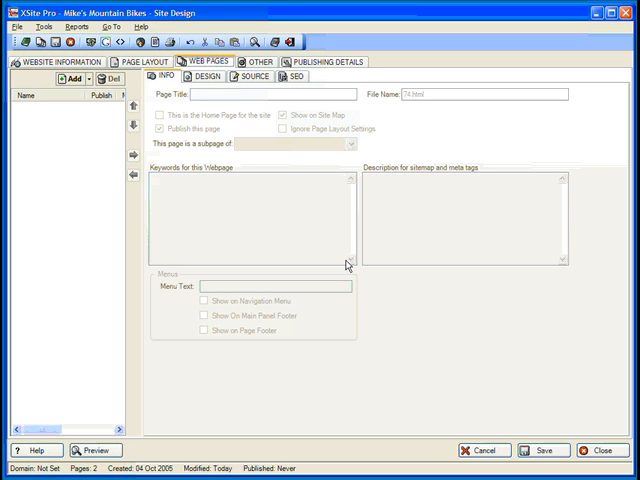
Create a page named Home and mark it as the site's home page.
click(48, 78)
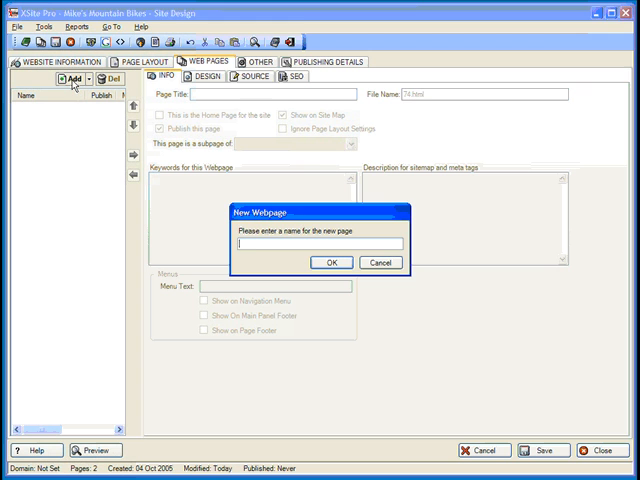
click(330, 262)
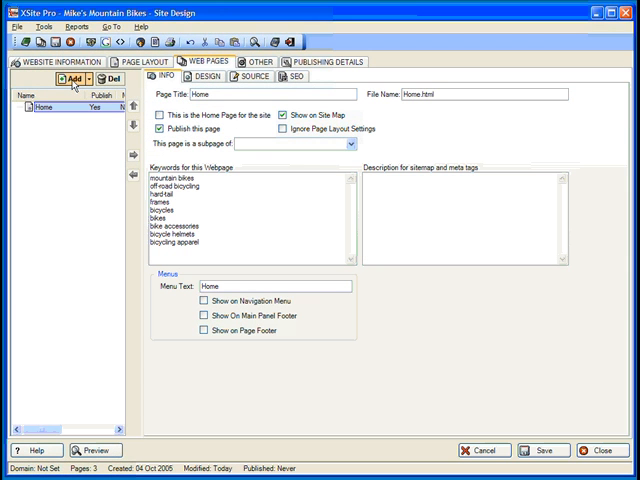
click(164, 114)
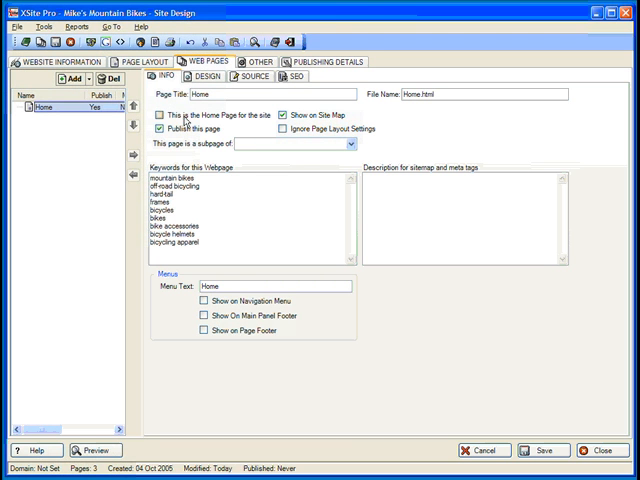
click(160, 114)
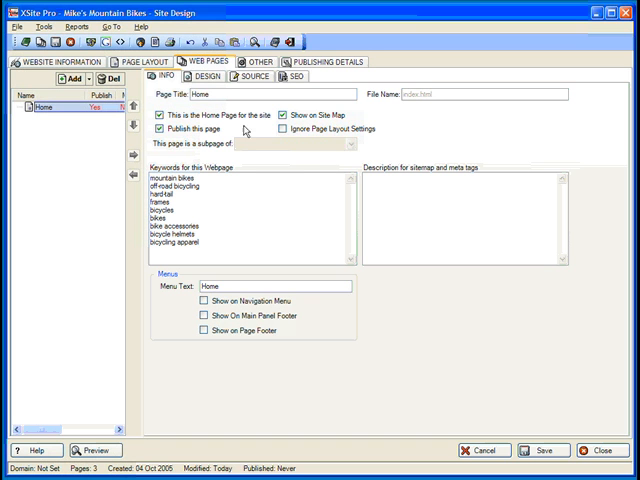
mouse_move(410, 108)
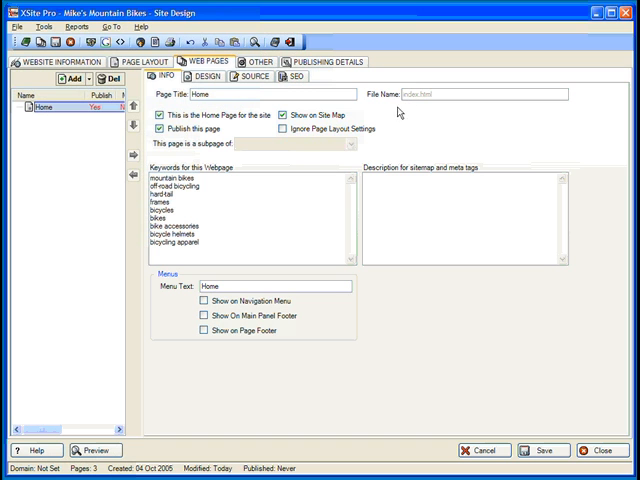
mouse_move(216, 244)
text(Mike's Mountain Bike Shop is a "total package" sales and service center for mountain bikes, clothing, and accessories.)
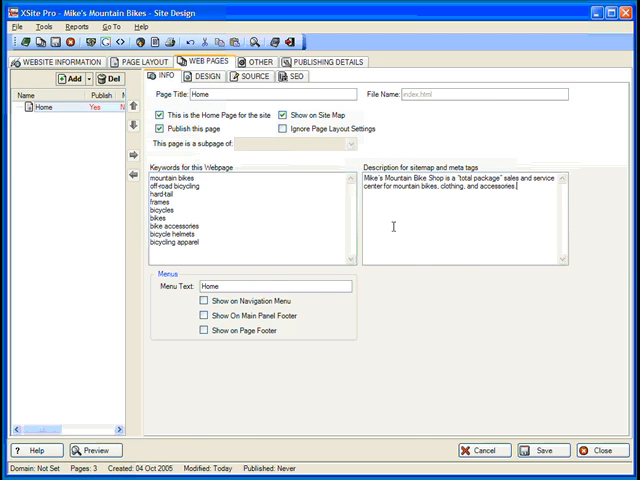
click(146, 62)
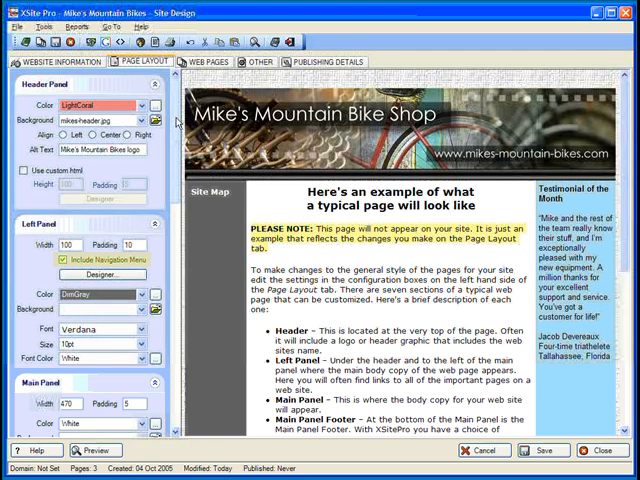
scroll(down, 3)
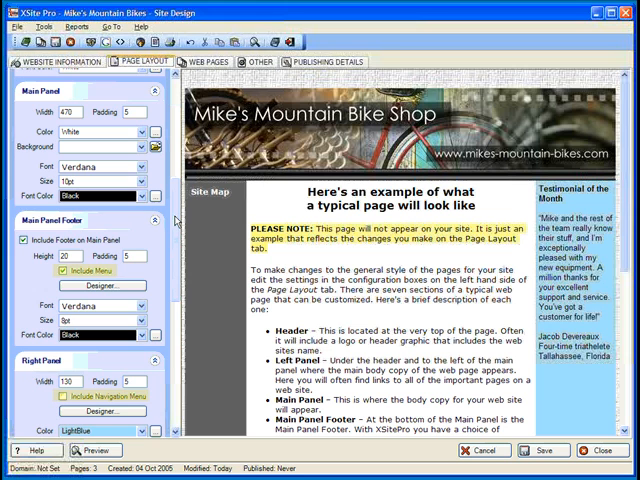
scroll(down, 3)
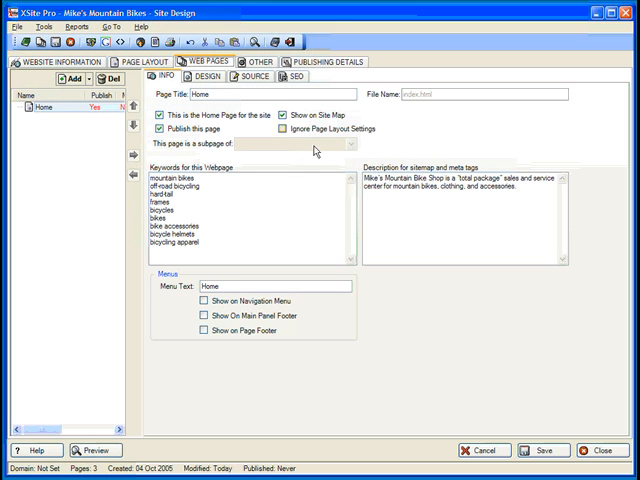
Show Home on the navigation menu and start adding another page.
click(200, 300)
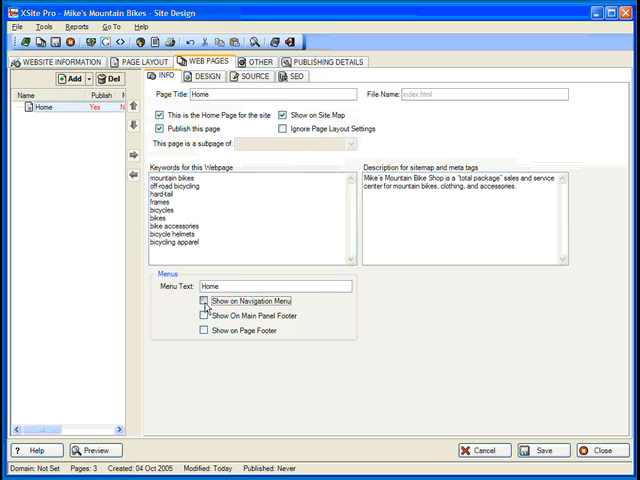
click(204, 302)
text(rep)
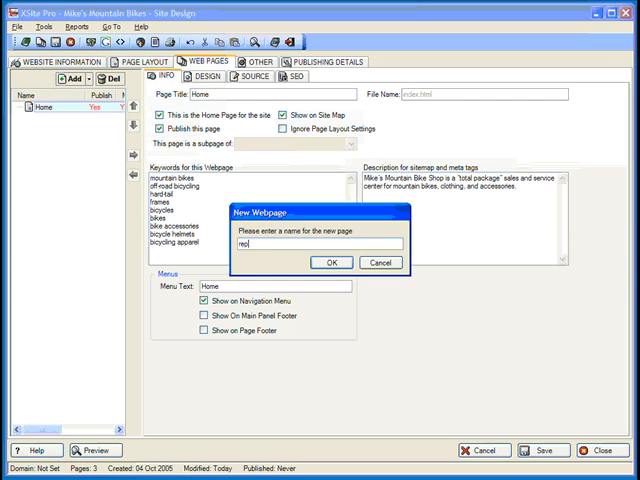
Create the Repair Service page, shown on the navigation menu, and begin another page.
click(334, 262)
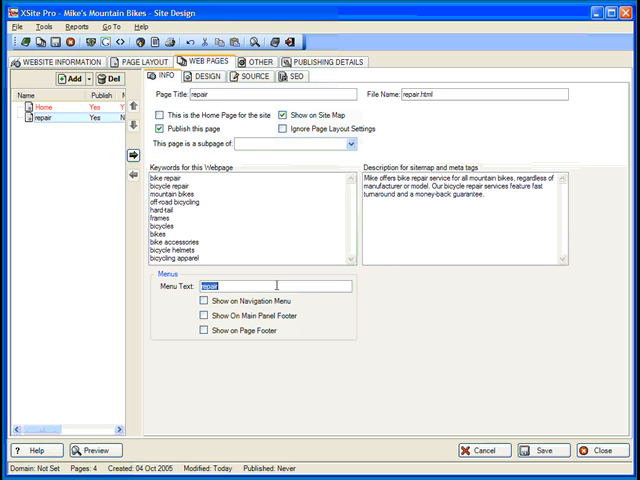
text(Repair Service)
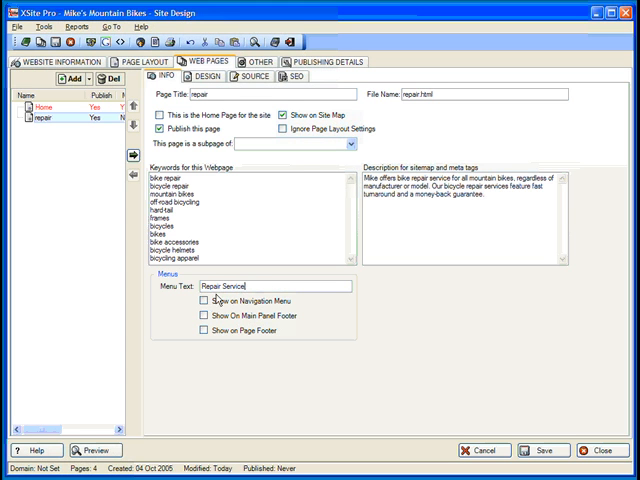
click(204, 300)
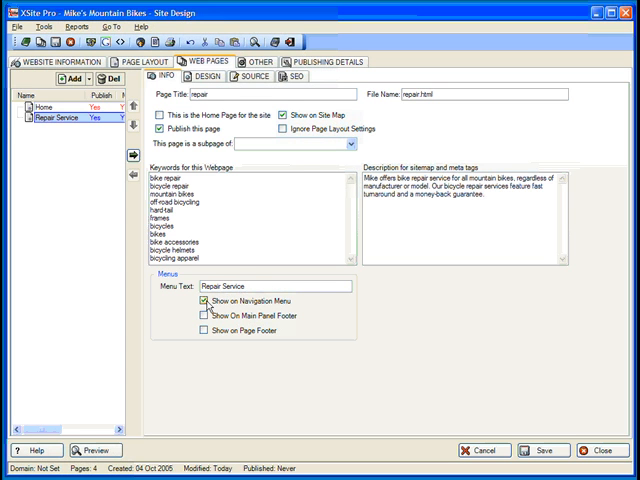
click(66, 76)
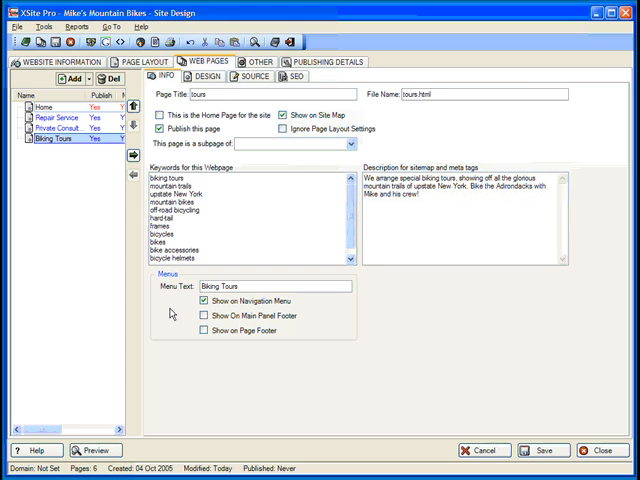
mouse_move(44, 246)
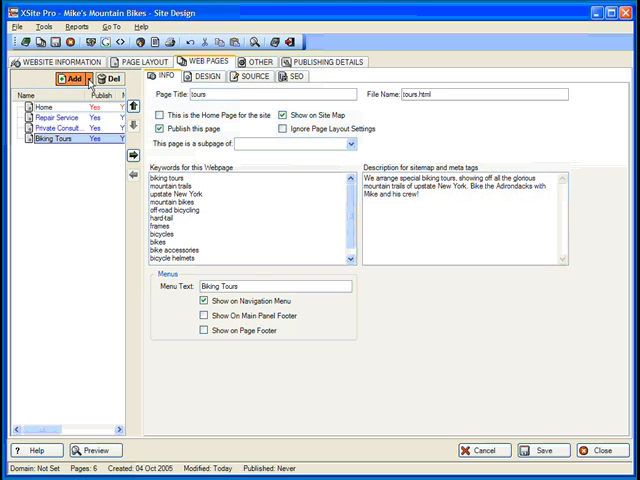
Add a category heading named Services and move it up to just below Home.
click(68, 78)
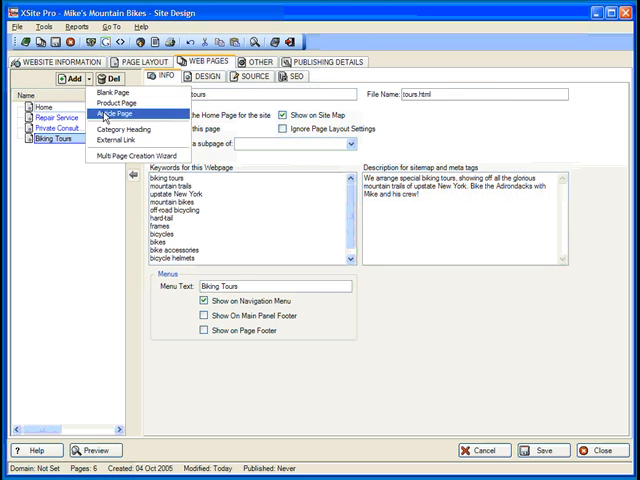
mouse_move(136, 130)
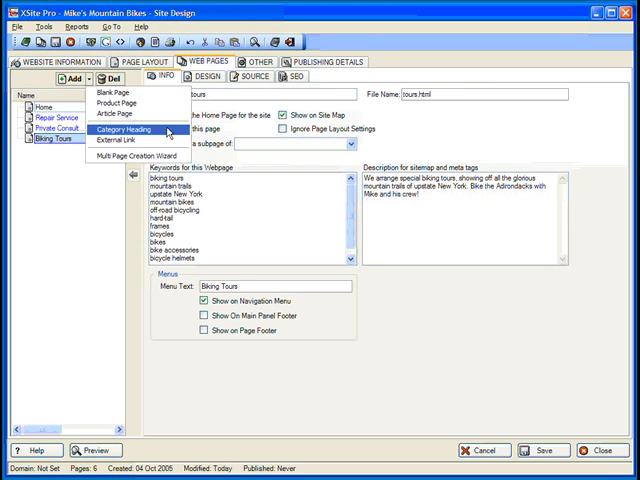
click(120, 130)
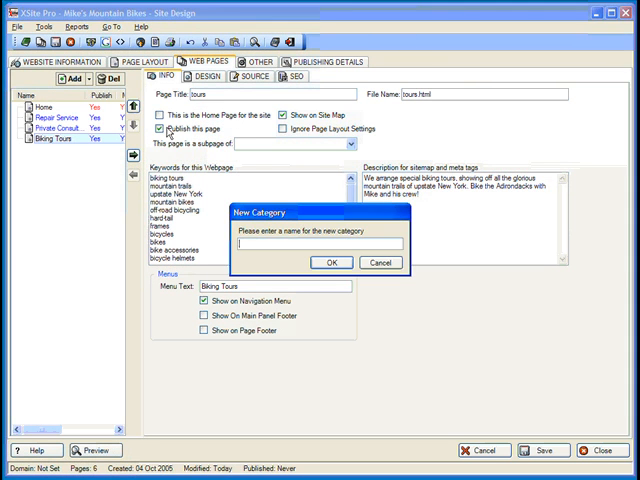
text(Services)
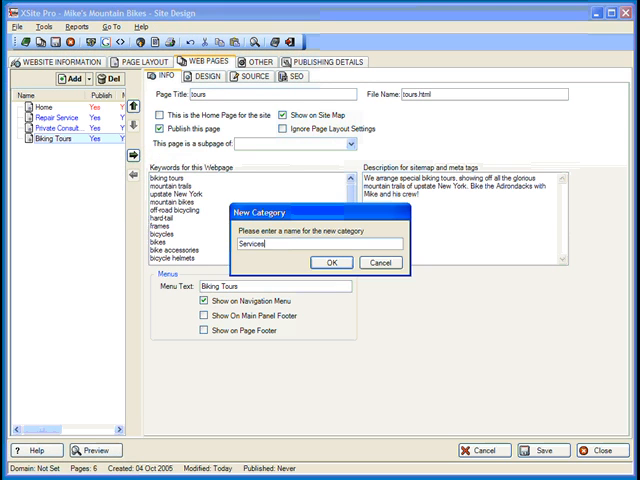
click(332, 262)
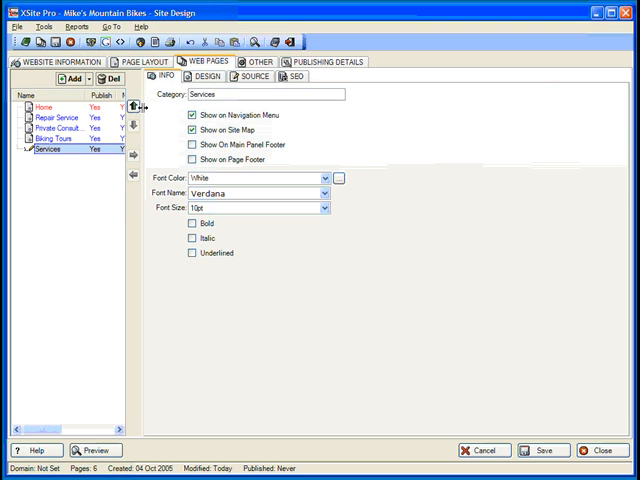
click(132, 108)
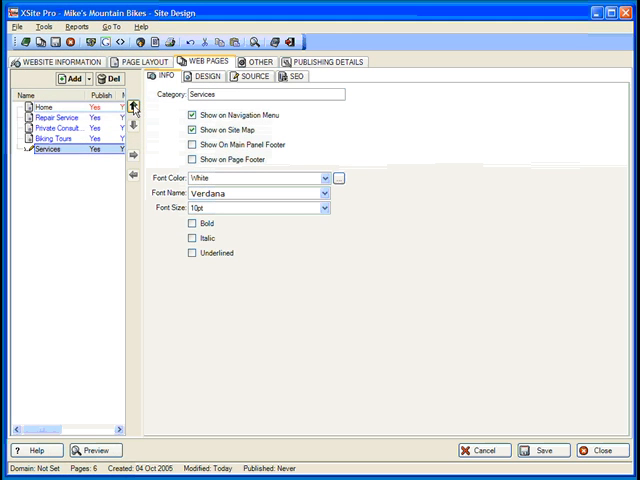
click(130, 108)
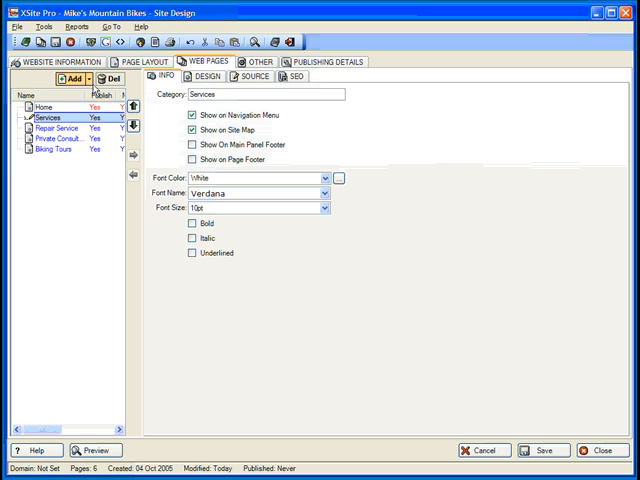
Add an external link titled Bicycle Helmet Safety Institute.
click(62, 78)
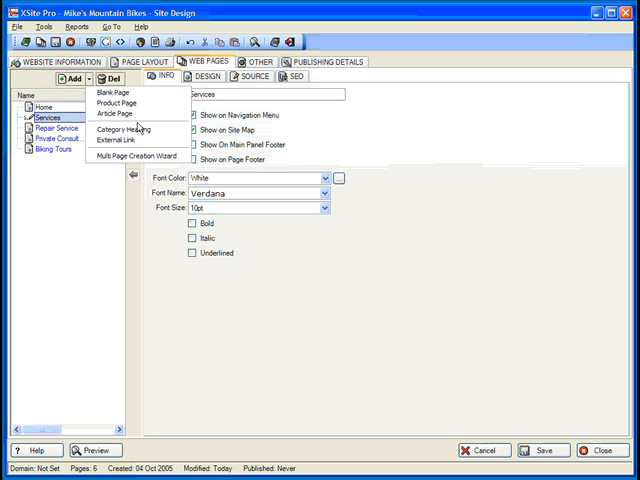
click(114, 140)
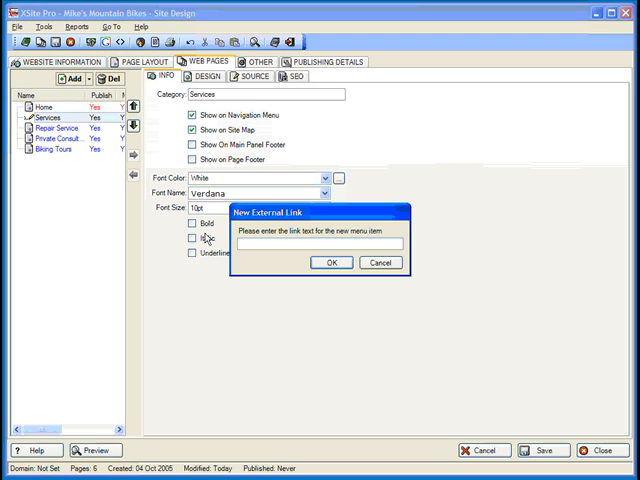
text(Bicycle Helmet Safety Inst)
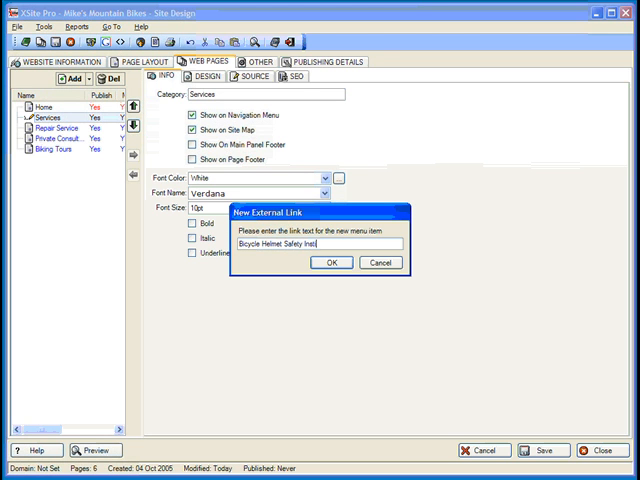
text(itute)
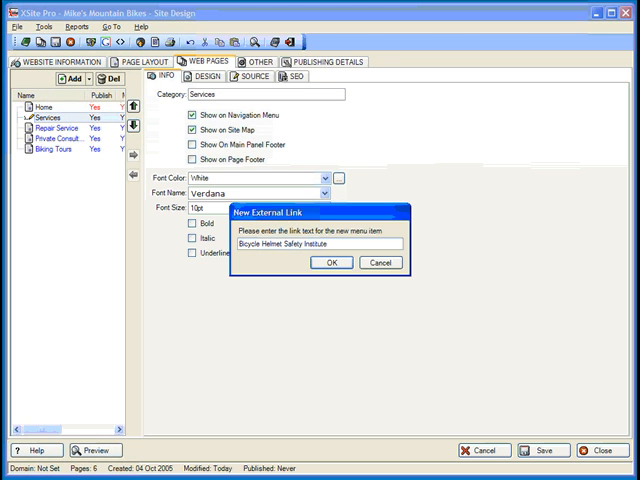
click(330, 262)
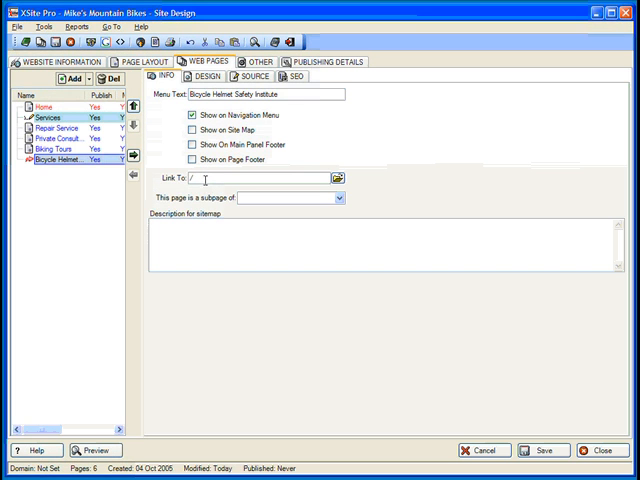
text(http://www.bhsi.org)
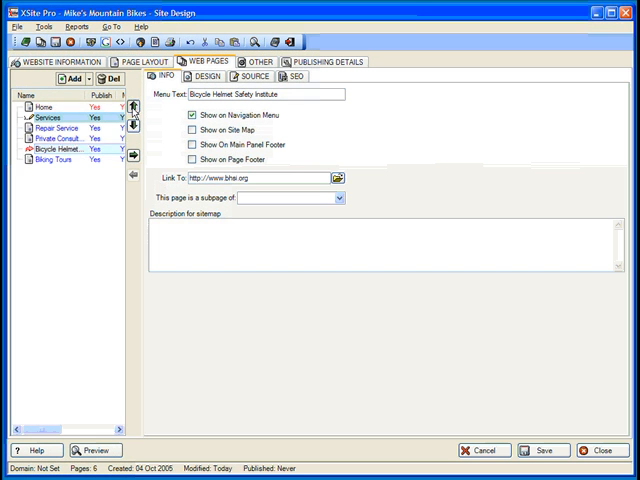
click(136, 128)
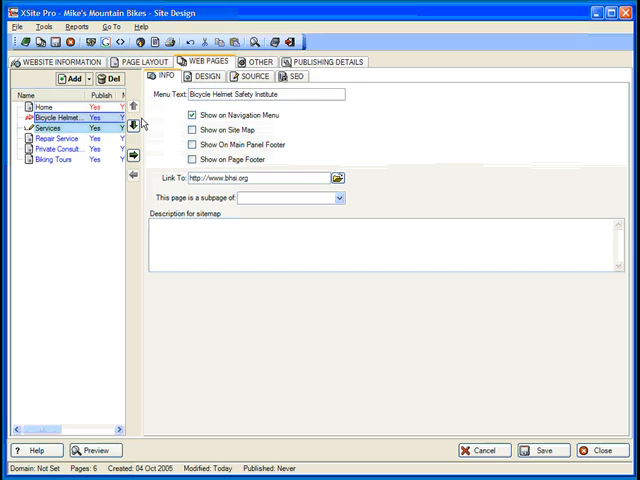
click(140, 62)
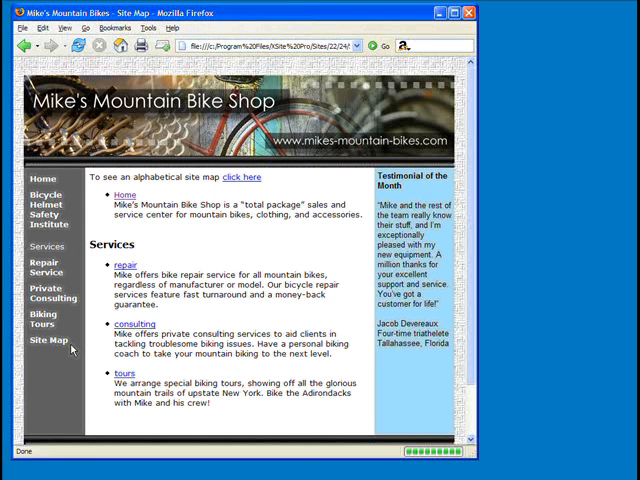
mouse_move(168, 320)
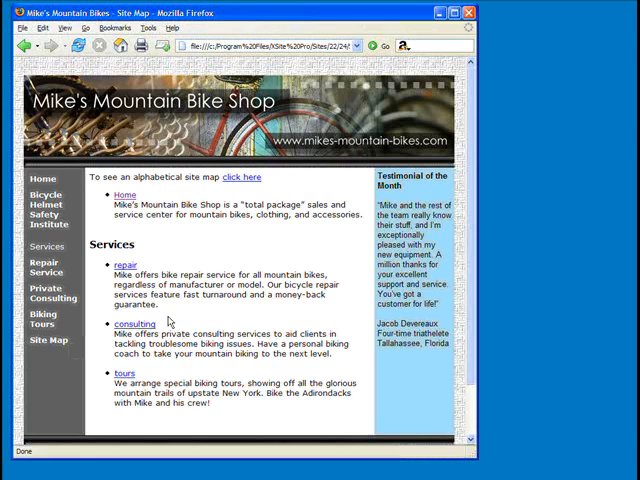